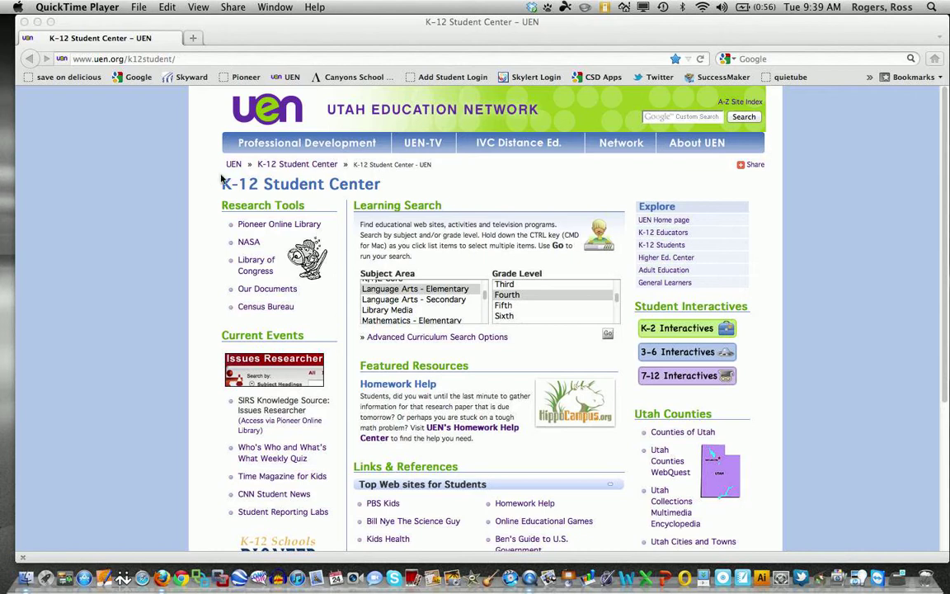
mouse_move(304, 207)
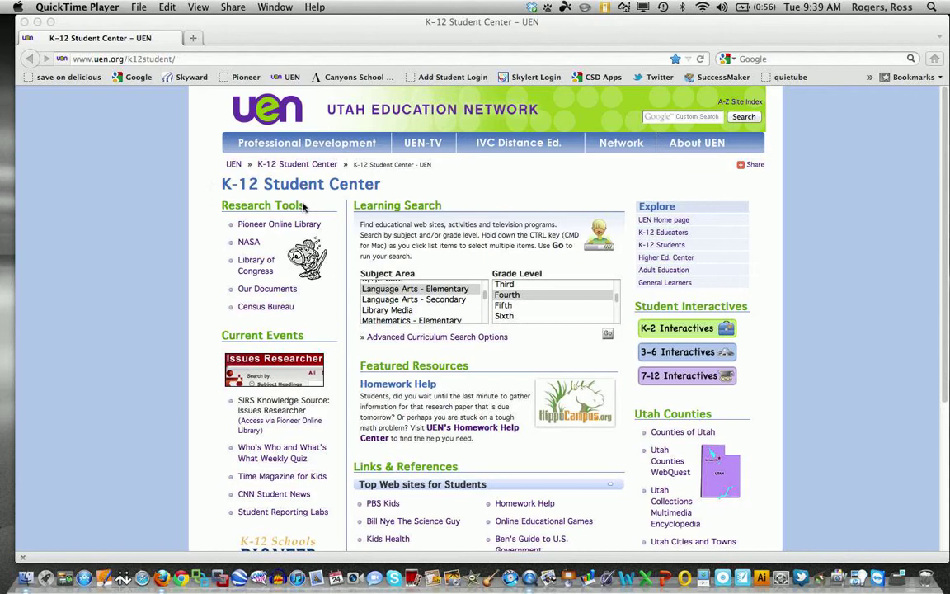
mouse_move(506, 196)
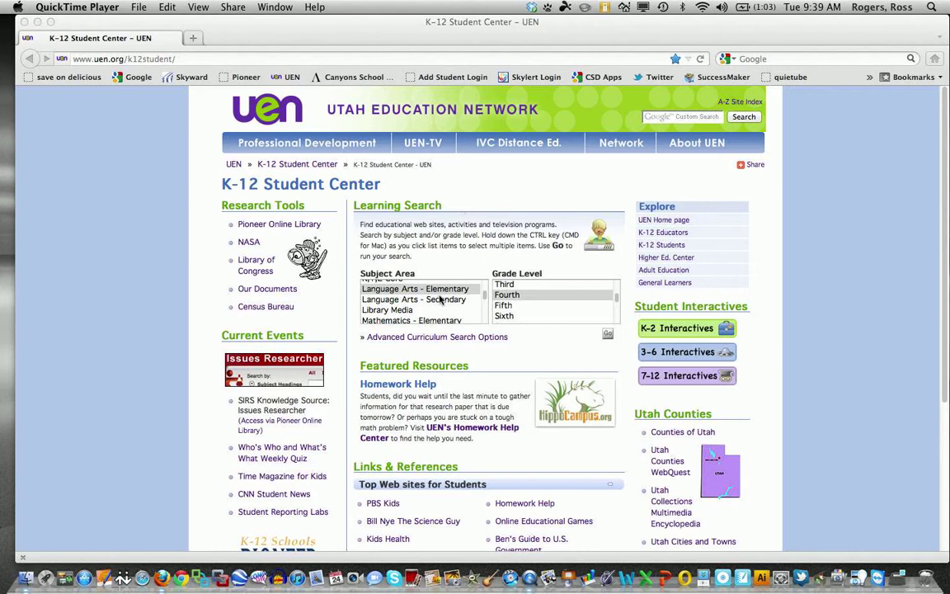
mouse_move(599, 340)
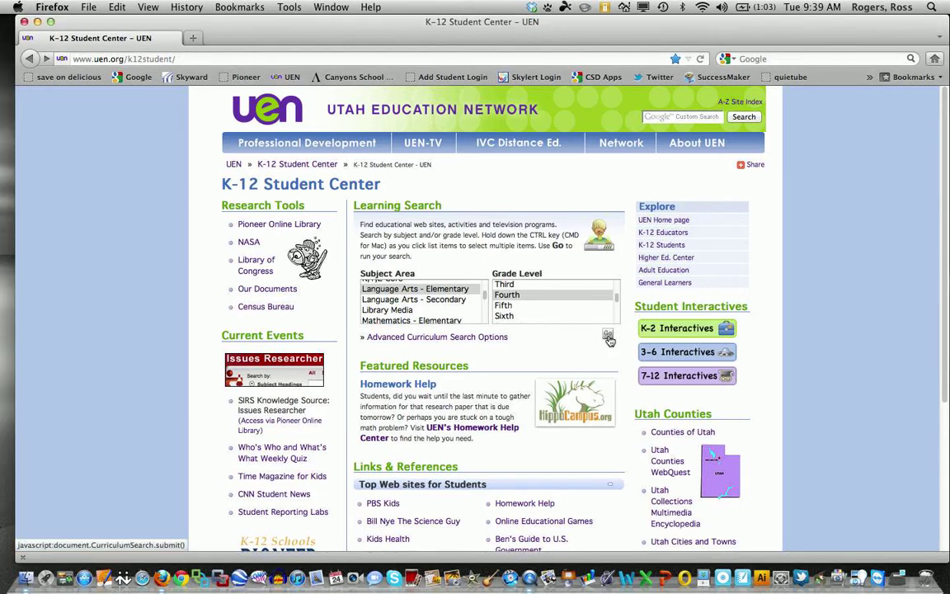
Step: Run the curriculum search for the chosen subject and grade, then scroll down to the link categories
left_click(609, 336)
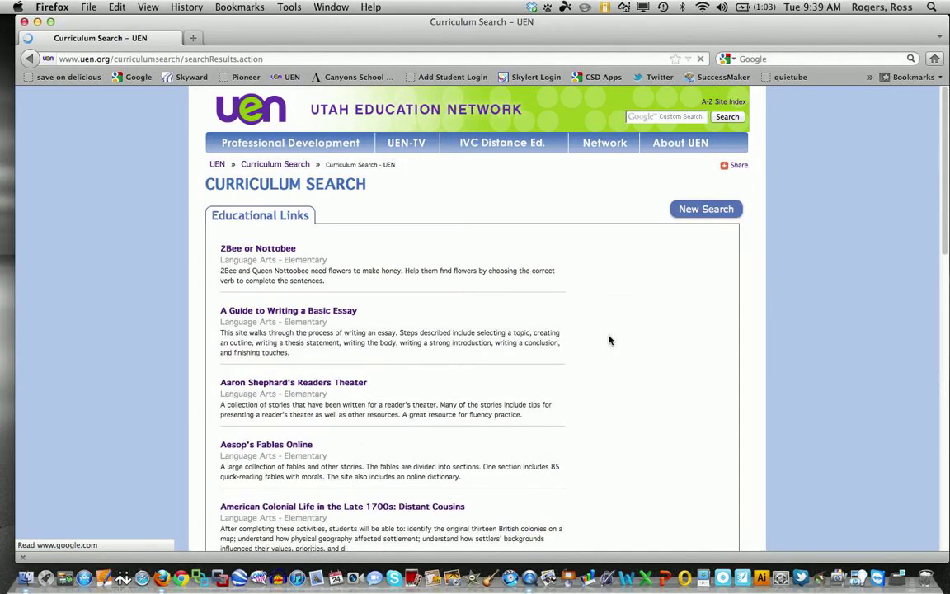
scroll("down", 3)
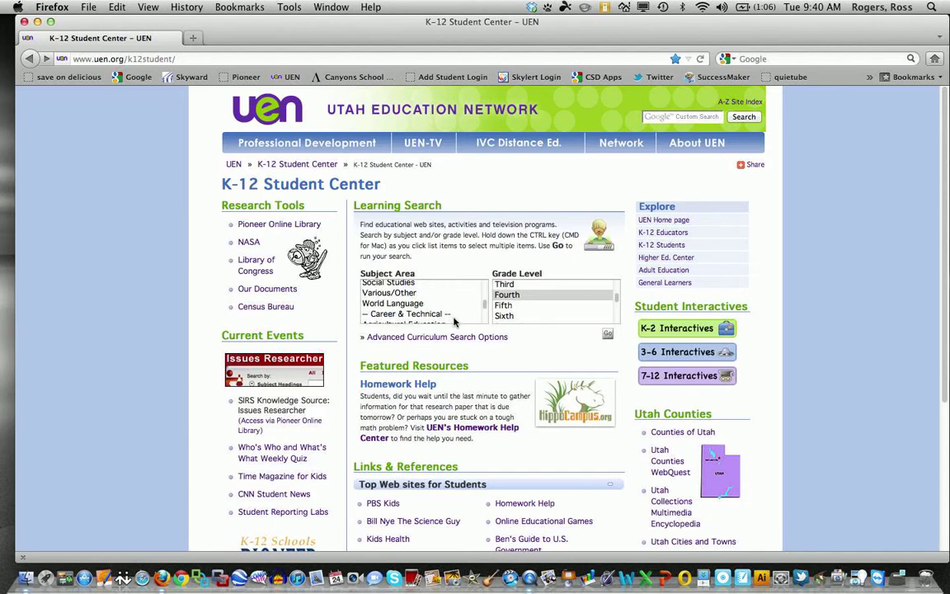
scroll("down", 3)
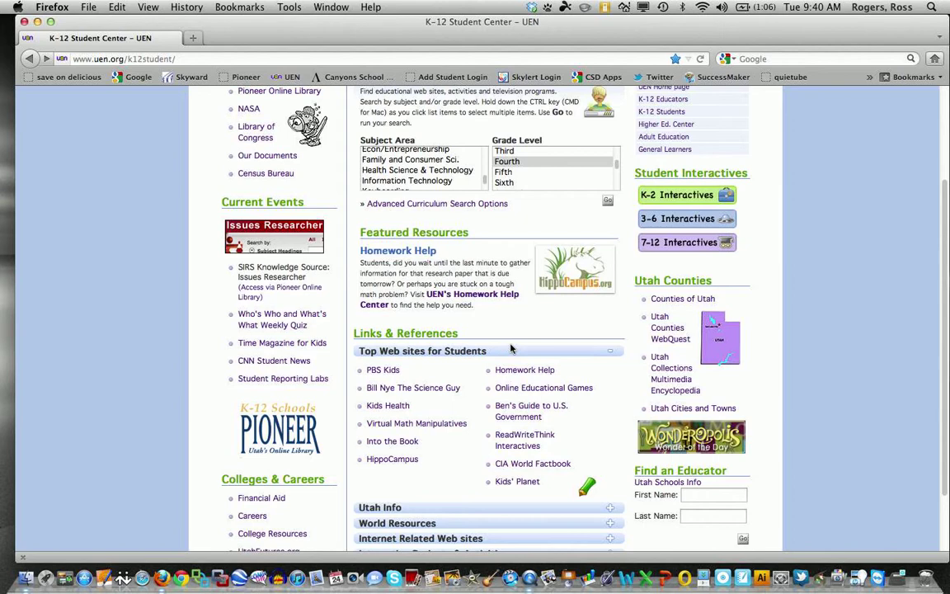
scroll("down", 3)
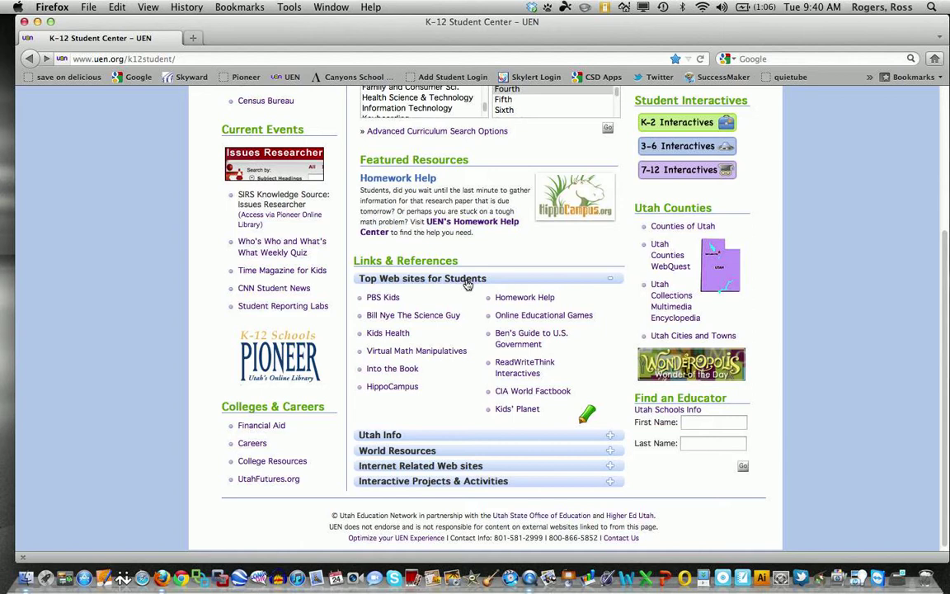
mouse_move(389, 425)
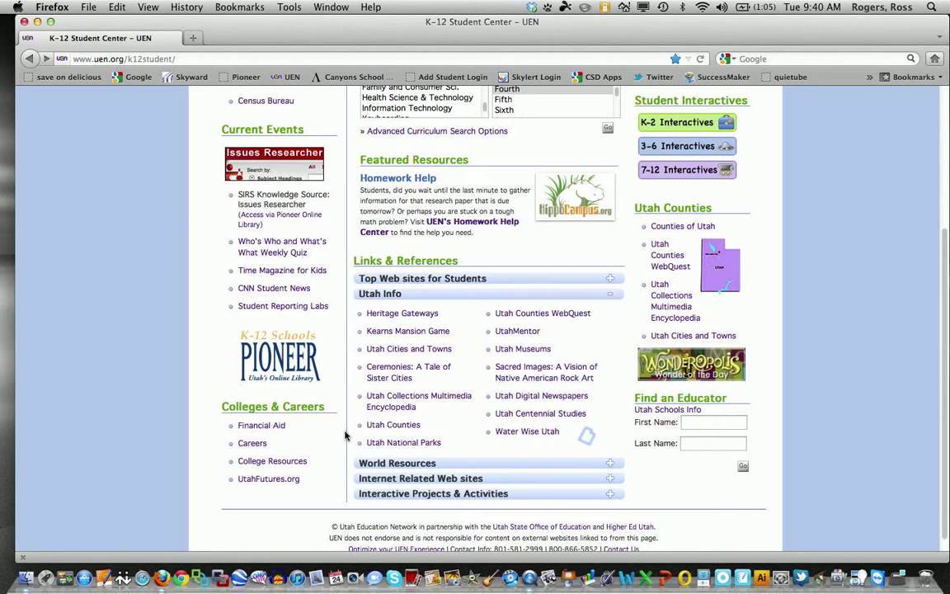
mouse_move(402, 480)
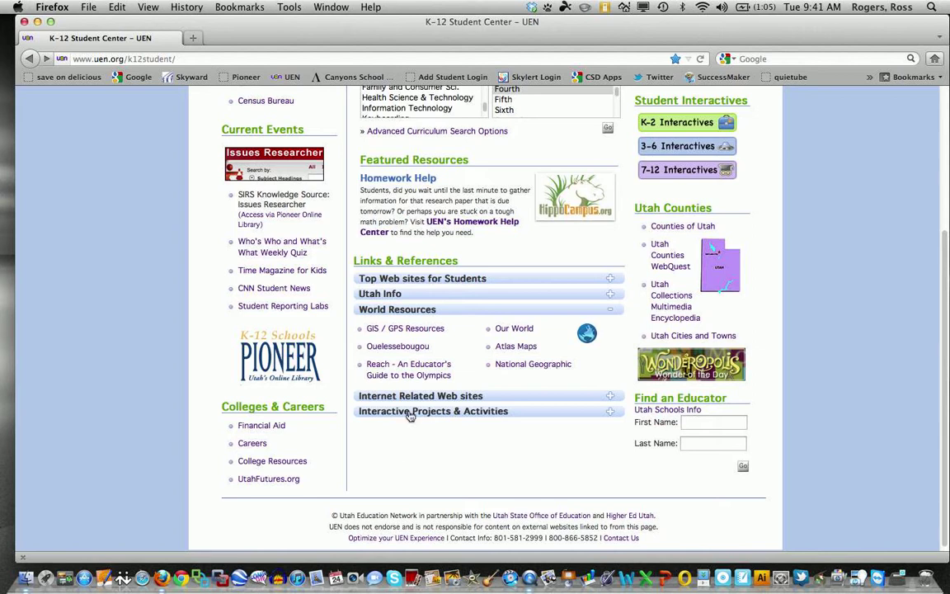
Step: Expand Internet Related Web sites, then reopen the Top Web sites for Students category
left_click(421, 395)
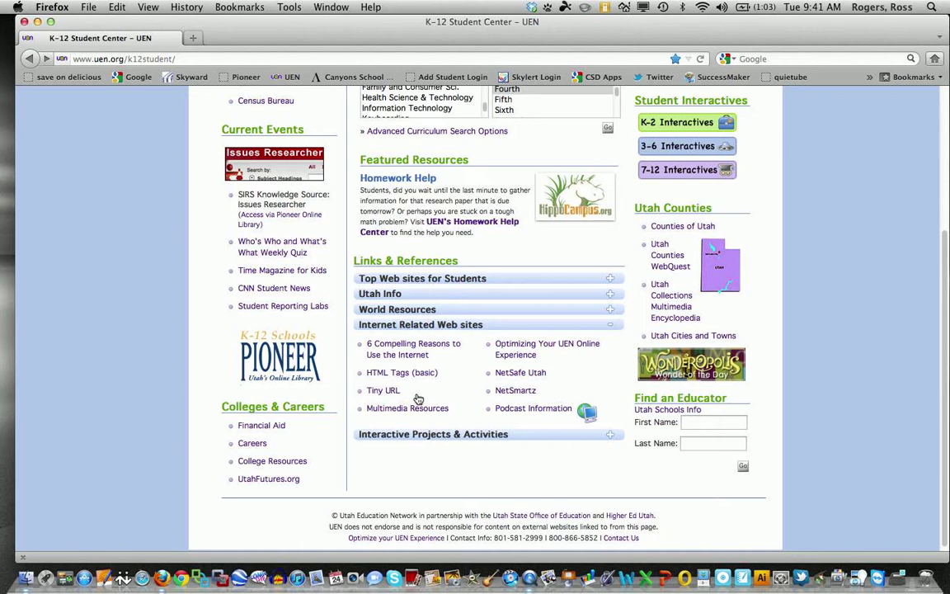
mouse_move(417, 404)
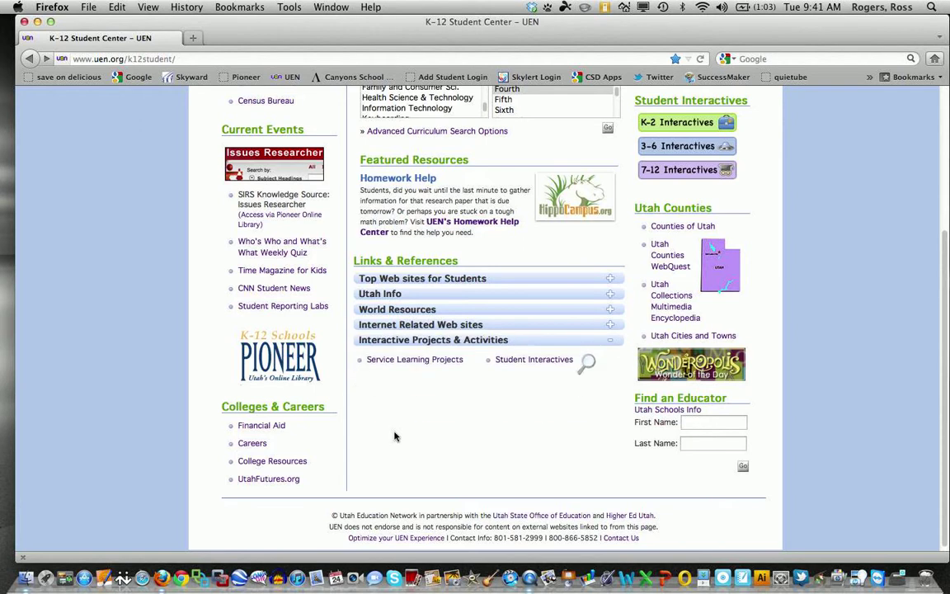
mouse_move(414, 319)
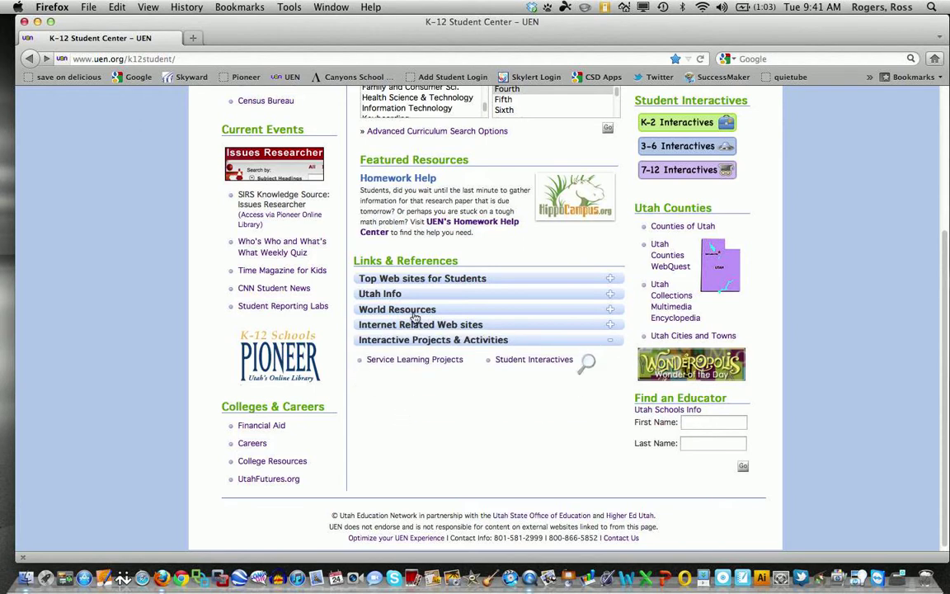
left_click(422, 278)
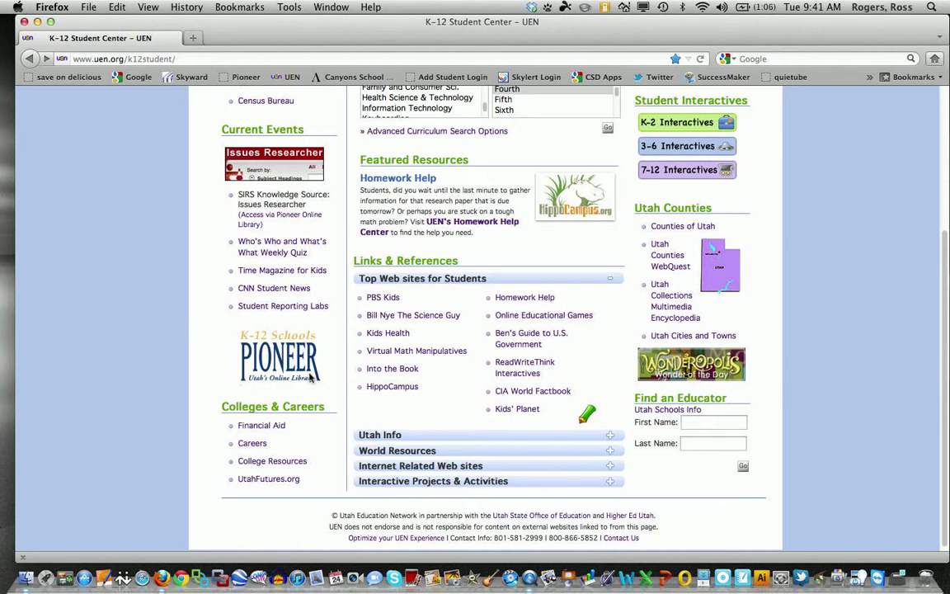
mouse_move(321, 390)
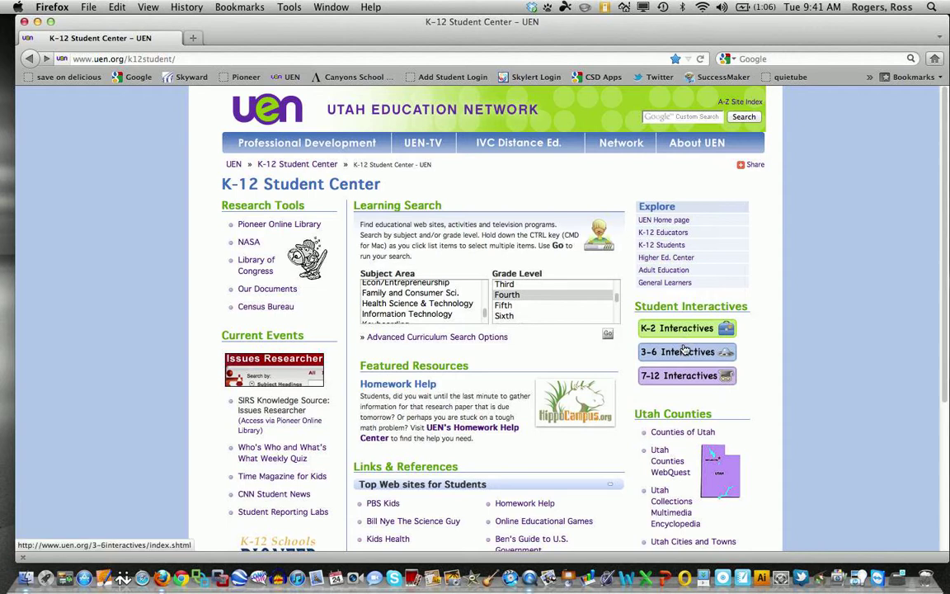
Step: Open the K-2 student interactives and browse the Reading for Grades K-2 activities
left_click(686, 327)
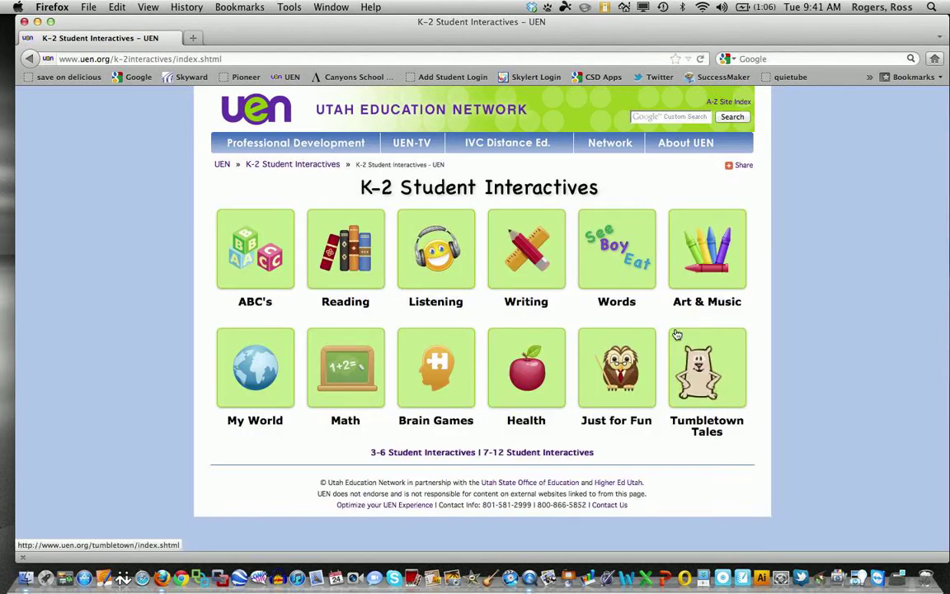
mouse_move(435, 251)
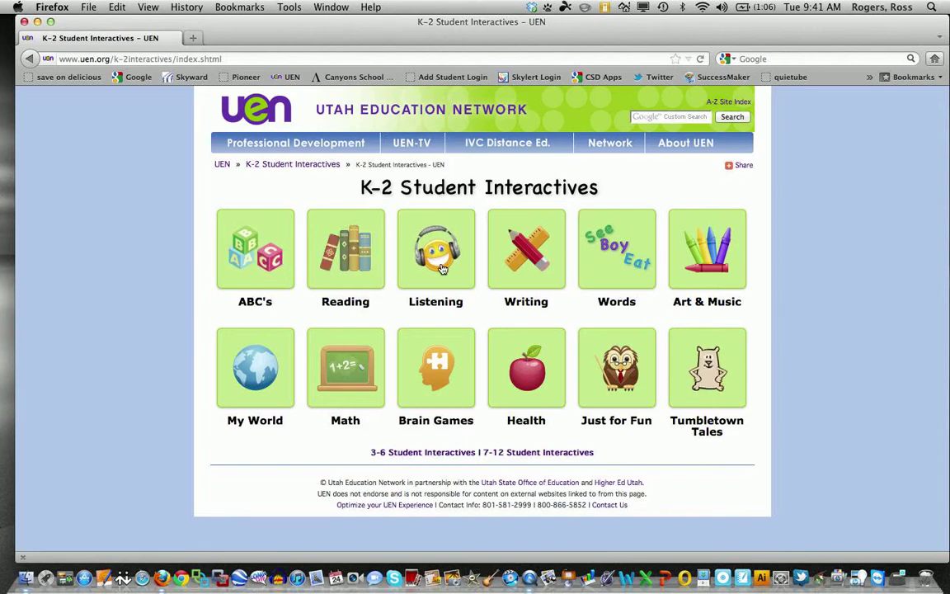
mouse_move(435, 250)
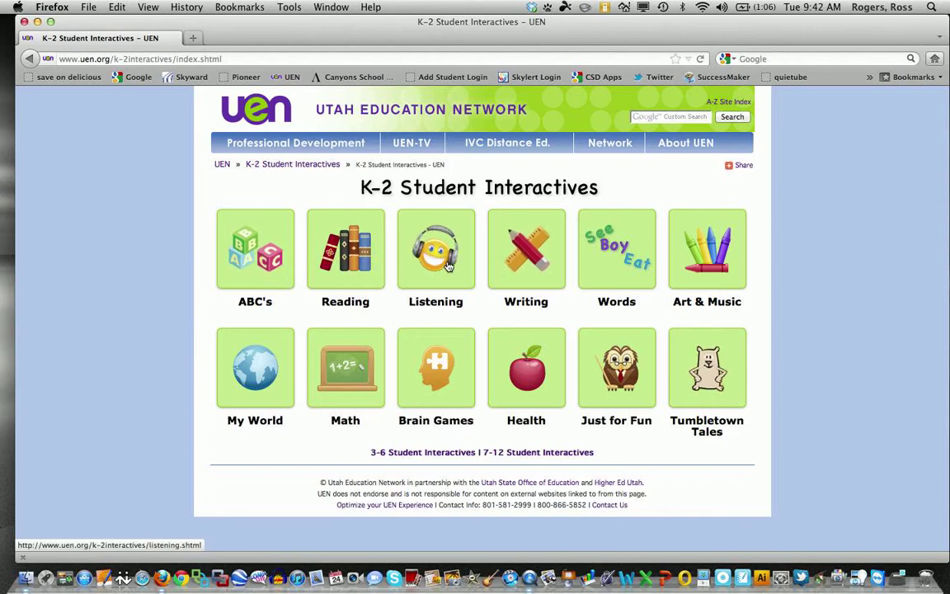
left_click(345, 249)
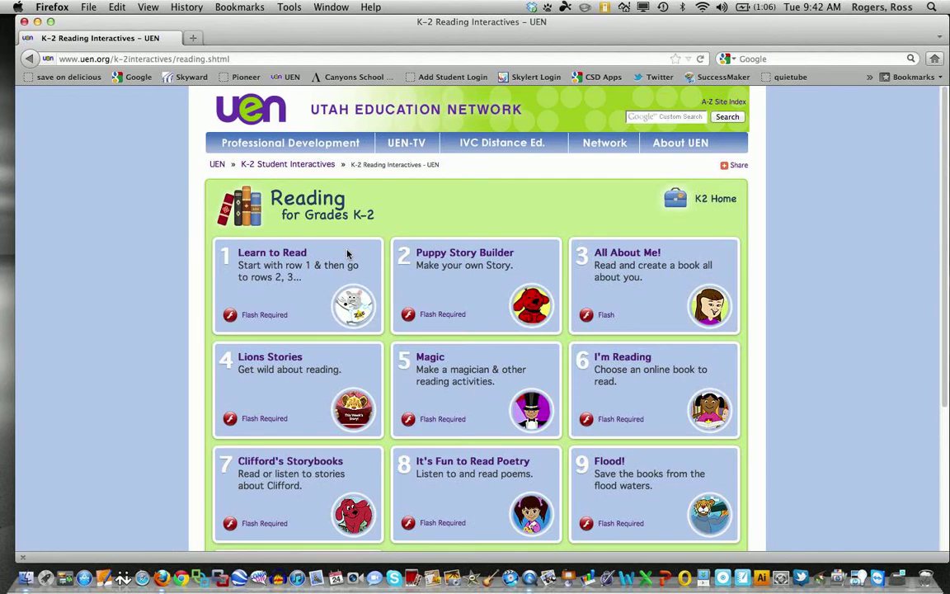
scroll("down", 3)
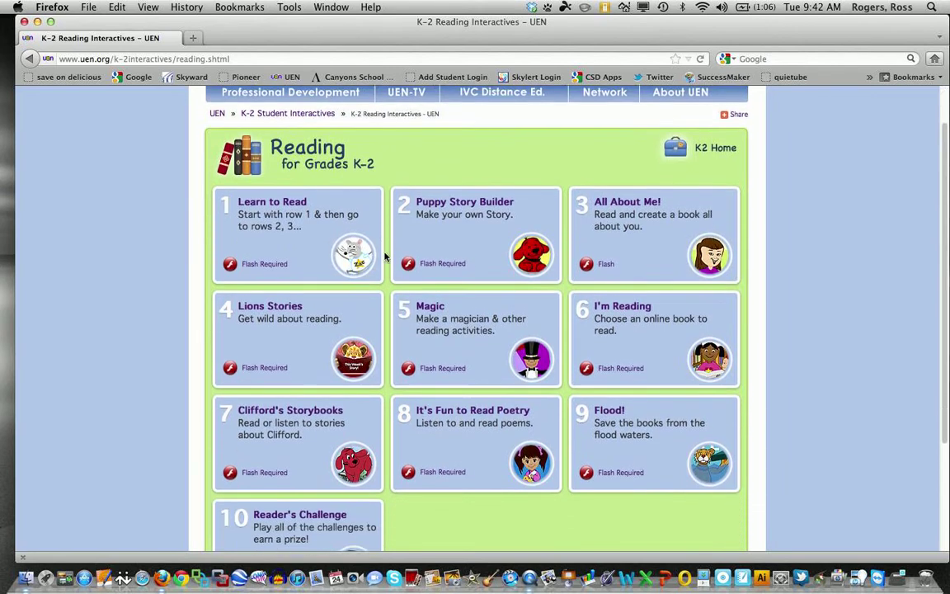
scroll("down", 3)
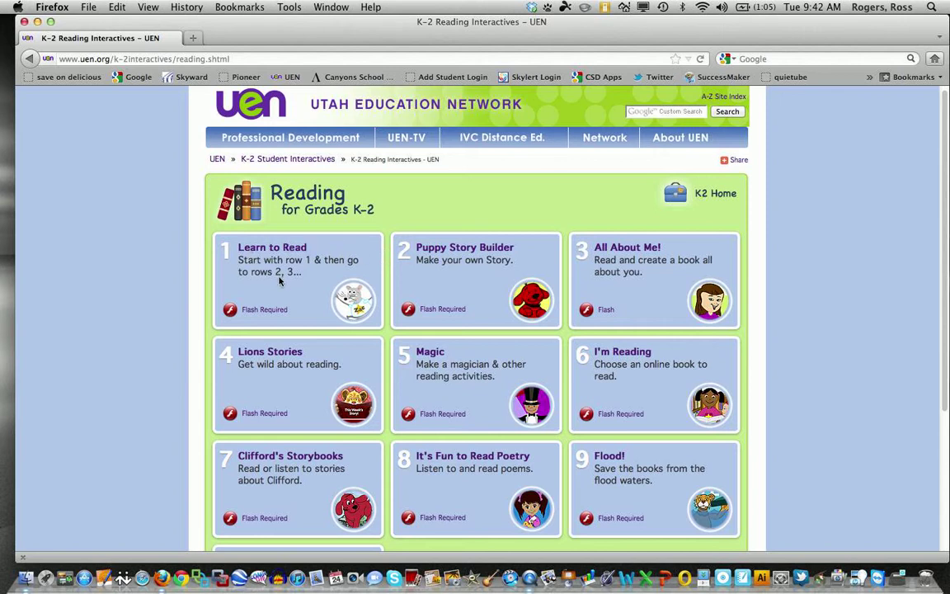
mouse_move(230, 320)
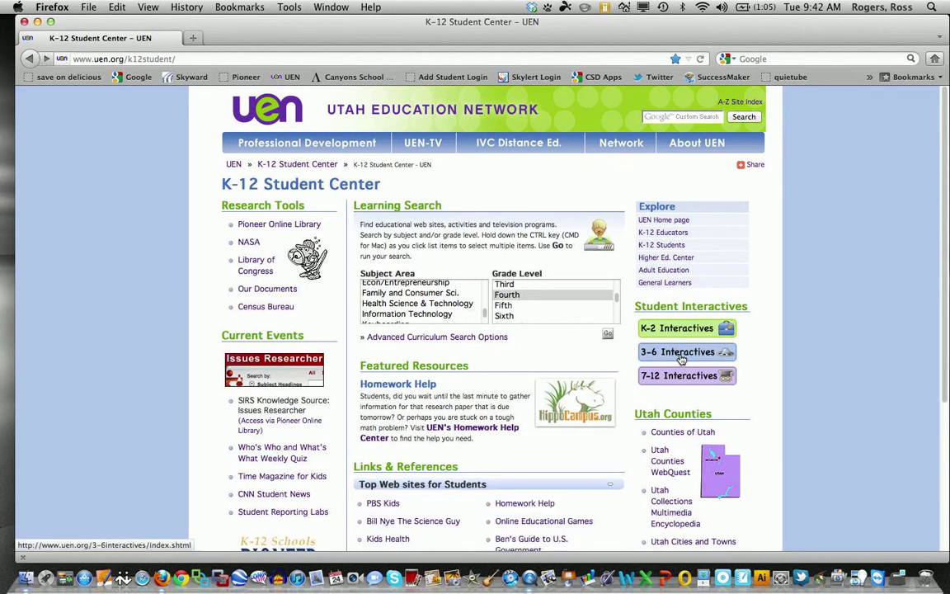
left_click(678, 351)
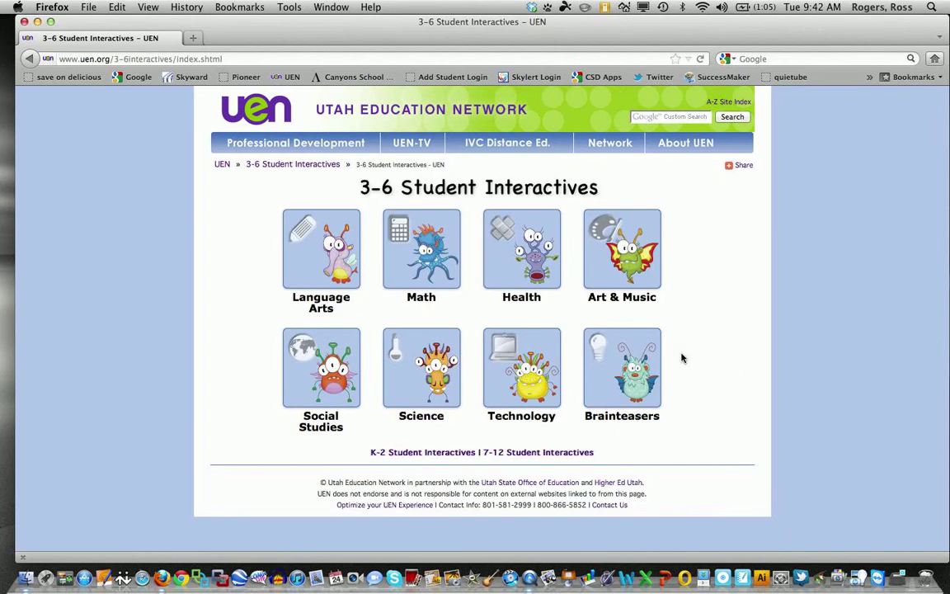
mouse_move(422, 250)
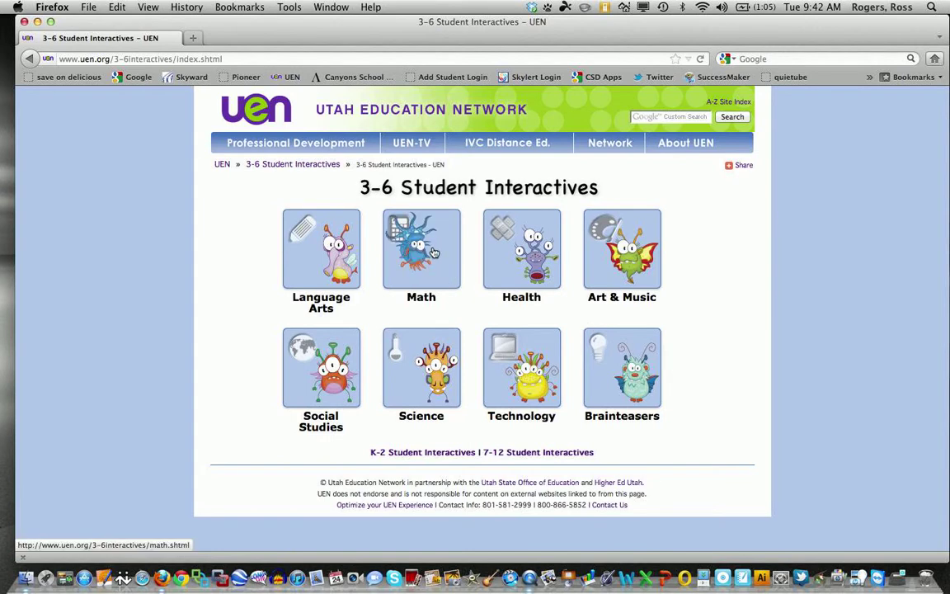
left_click(421, 249)
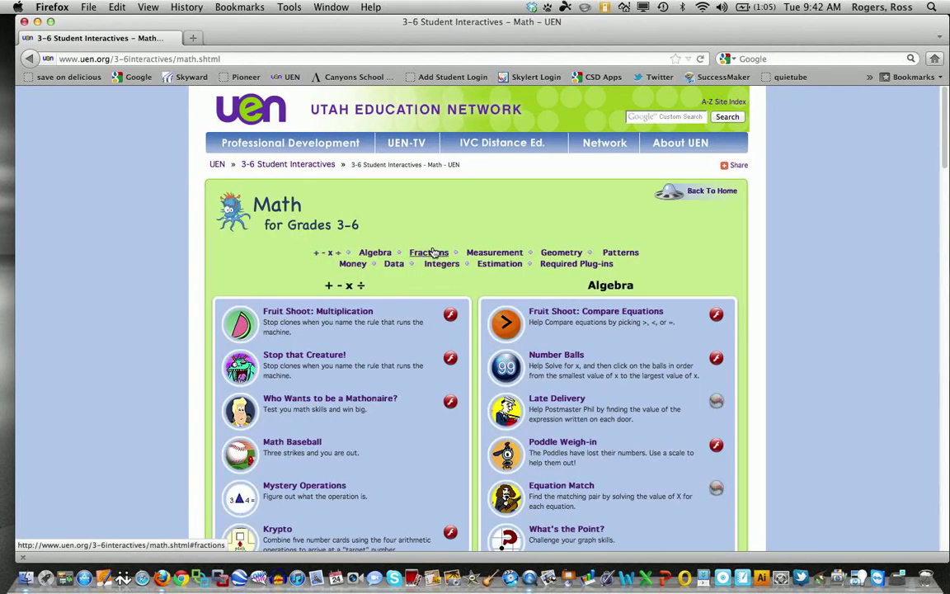
scroll("down", 3)
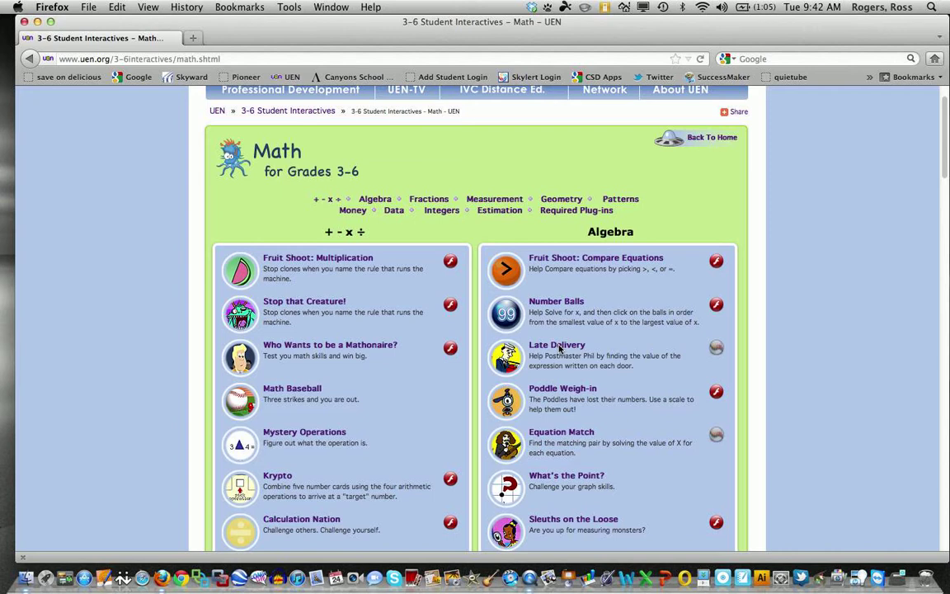
mouse_move(716, 347)
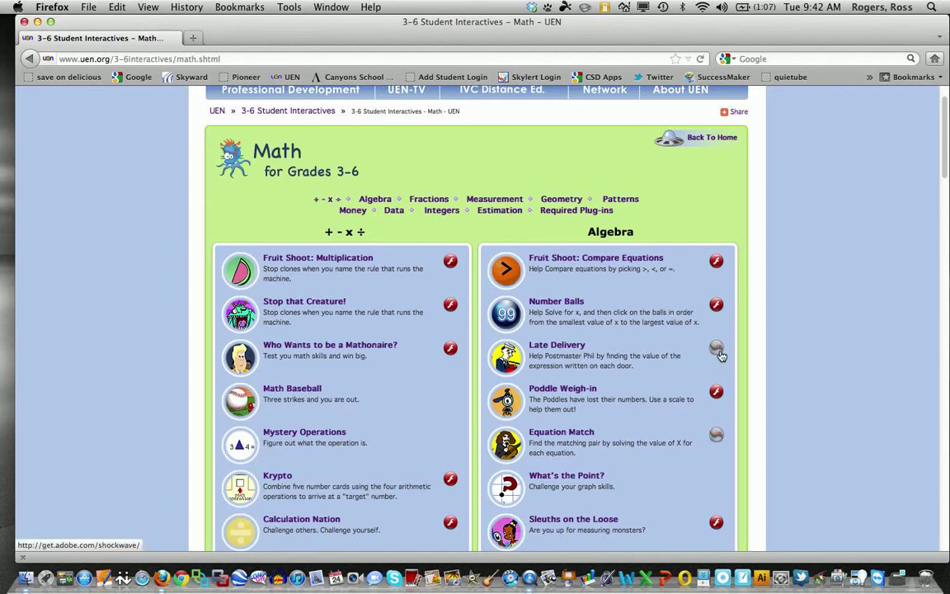
mouse_move(614, 345)
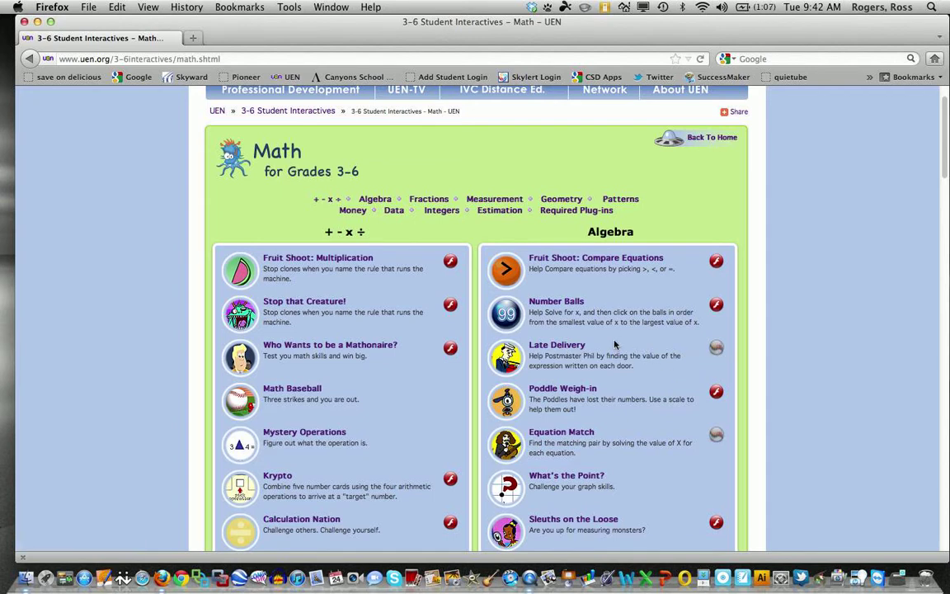
scroll("down", 3)
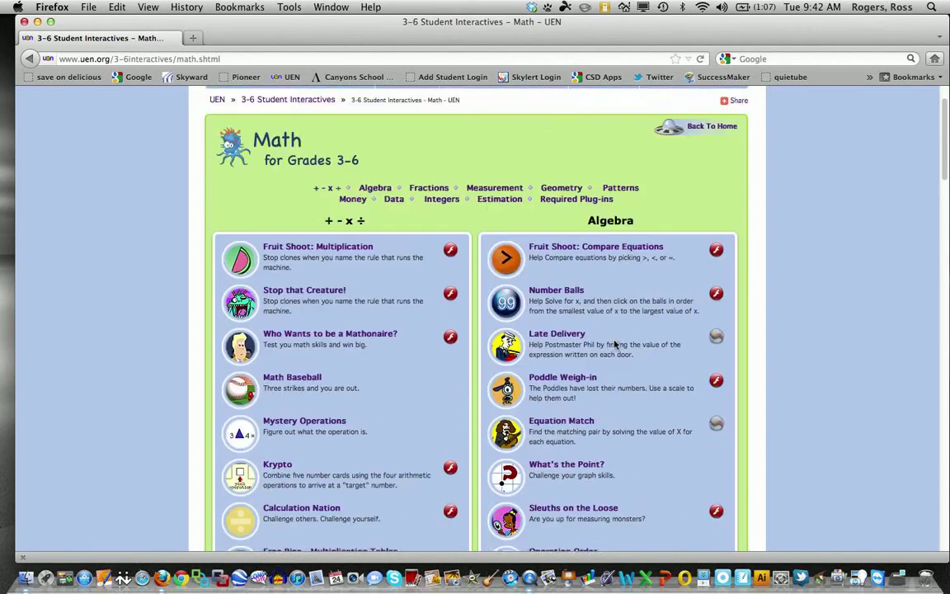
scroll("up", 3)
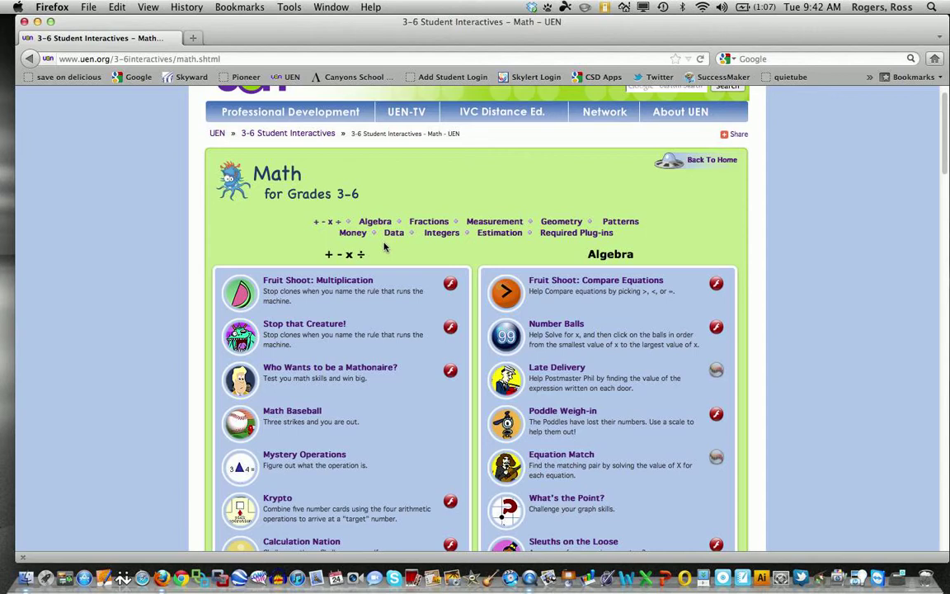
mouse_move(89, 83)
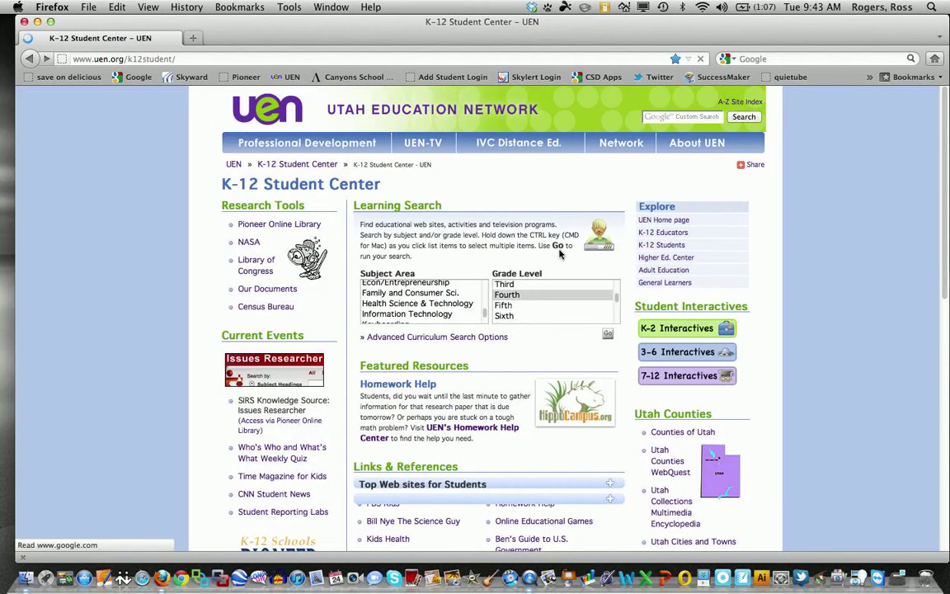
left_click(687, 375)
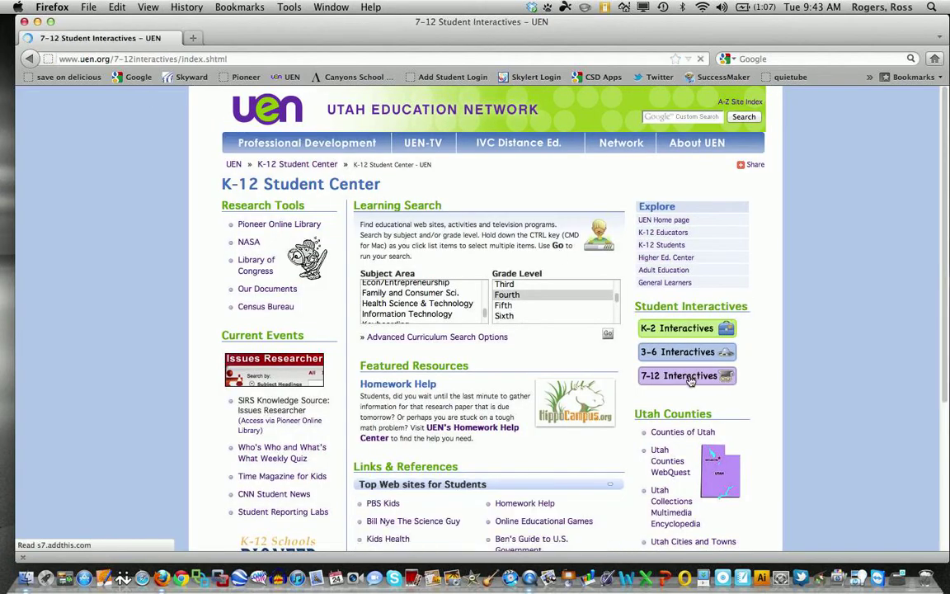
left_click(680, 375)
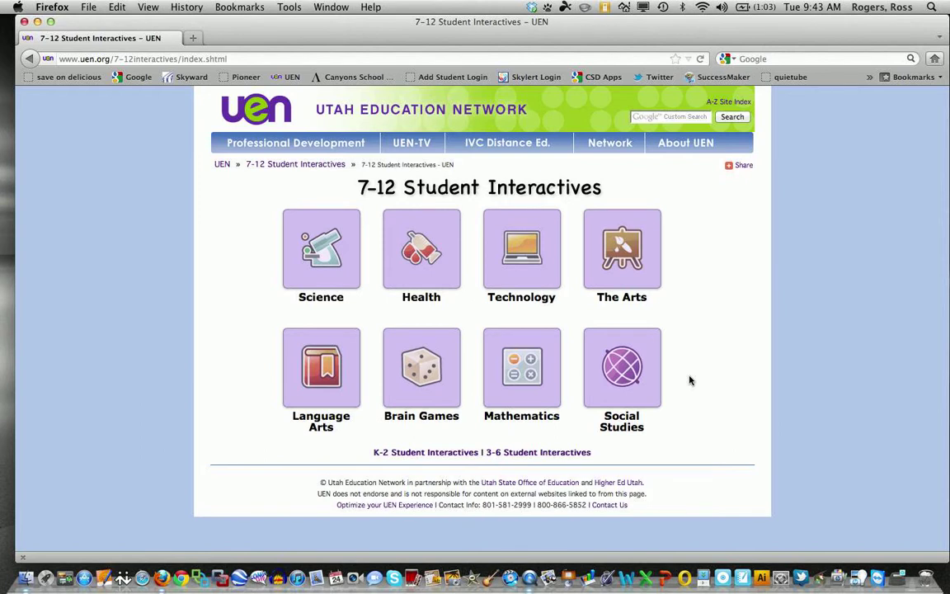
left_click(421, 367)
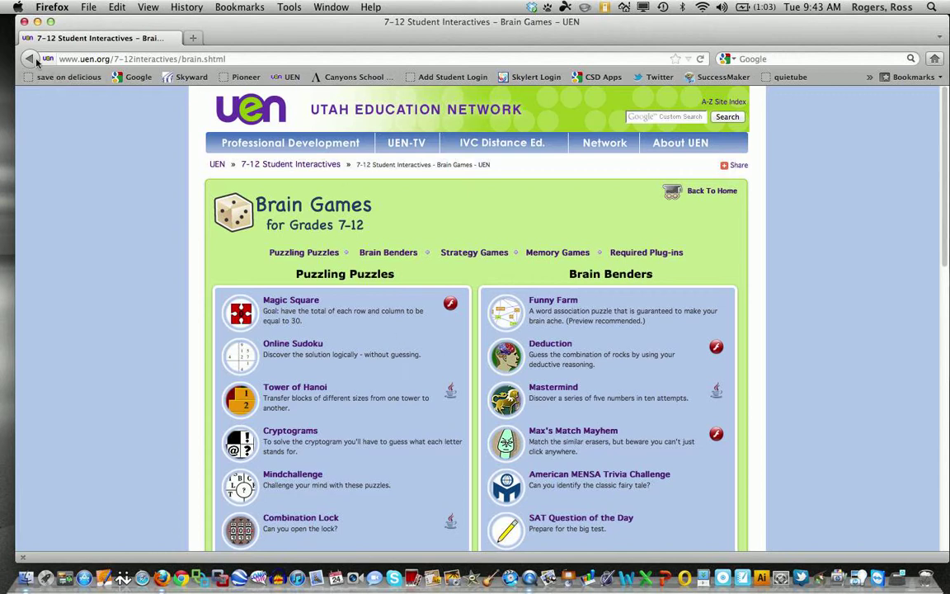
left_click(30, 58)
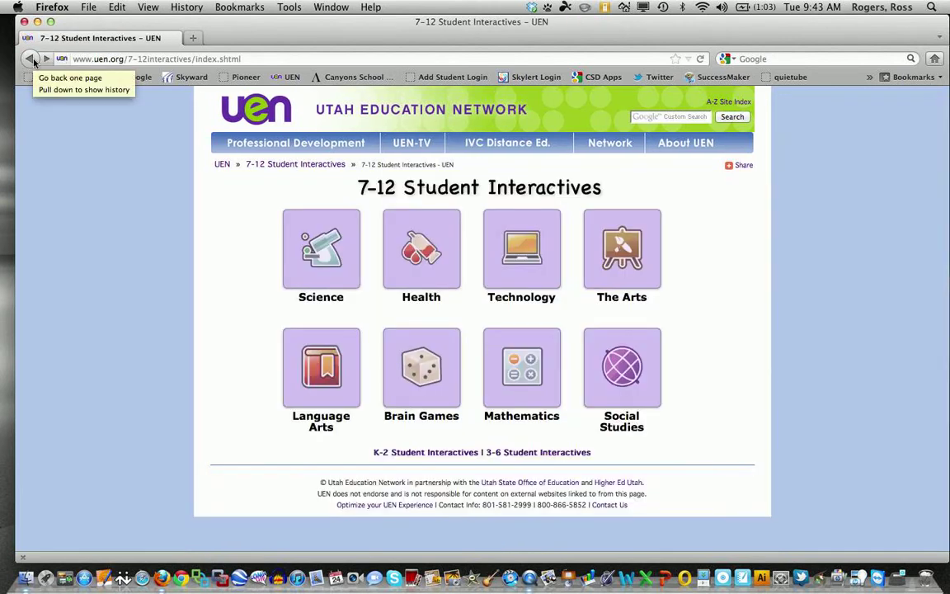
left_click(31, 59)
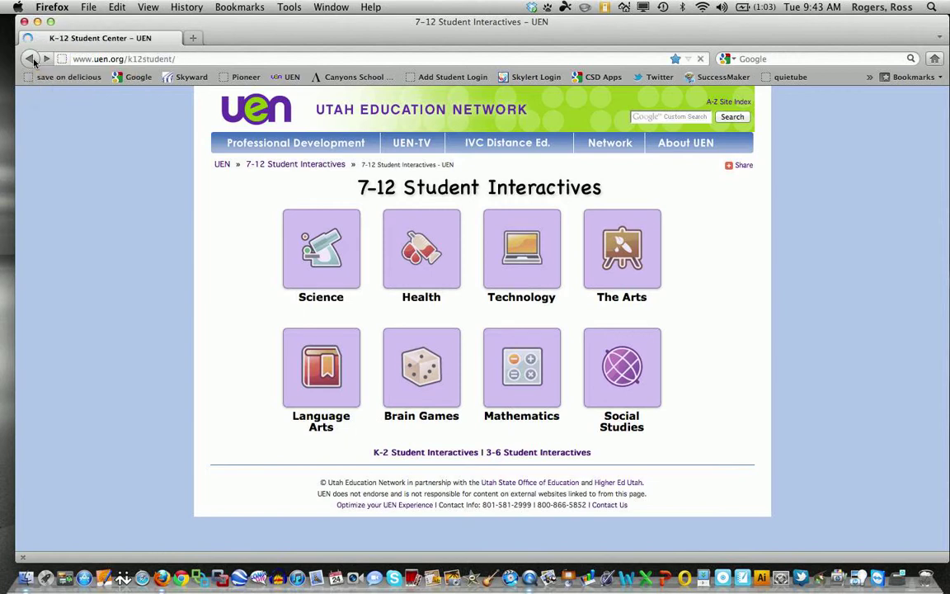
left_click(31, 59)
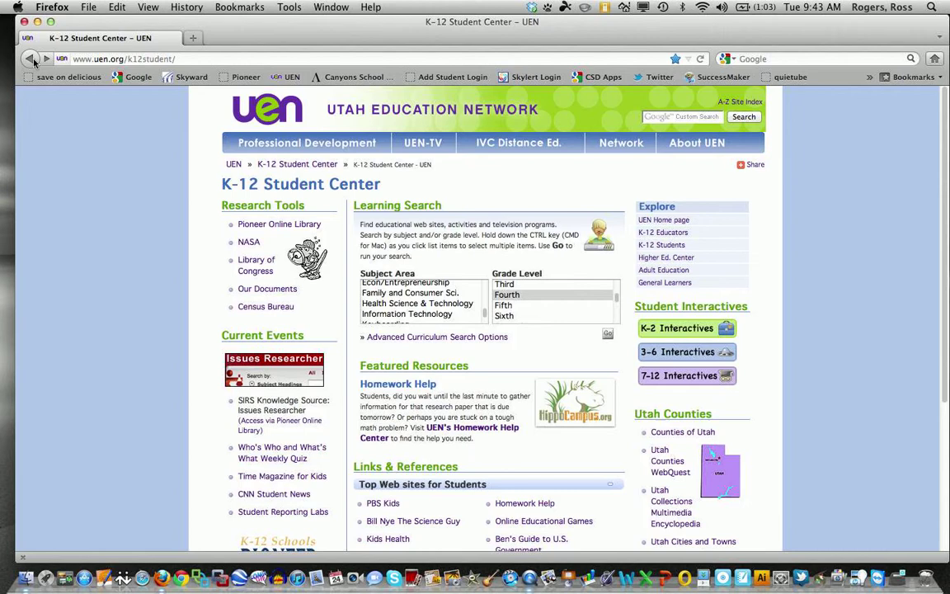
mouse_move(49, 106)
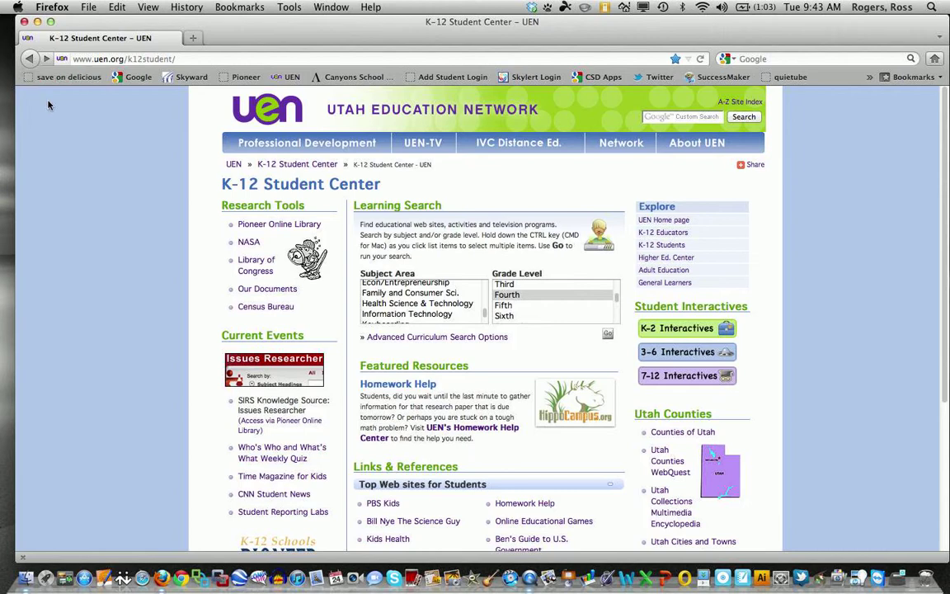